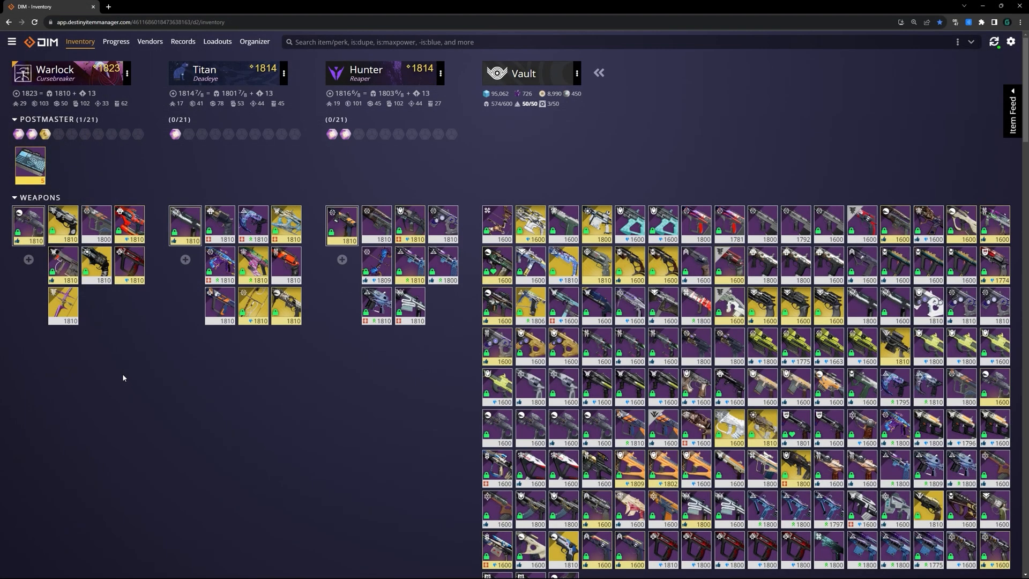
mouse_move(134, 316)
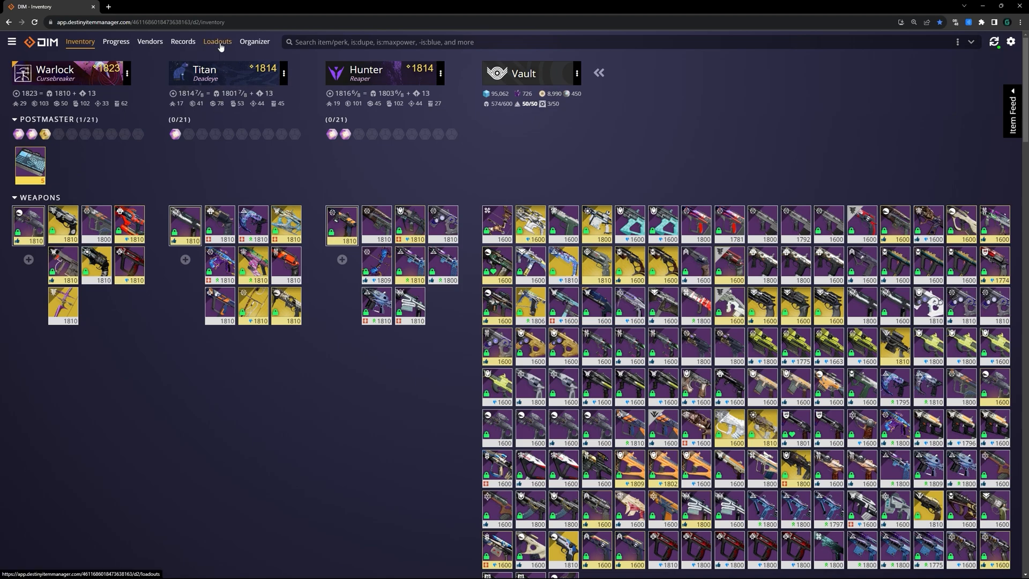
Go to Loadouts and scroll through the Warlock's 1,682,640 generated armor combinations
click(217, 41)
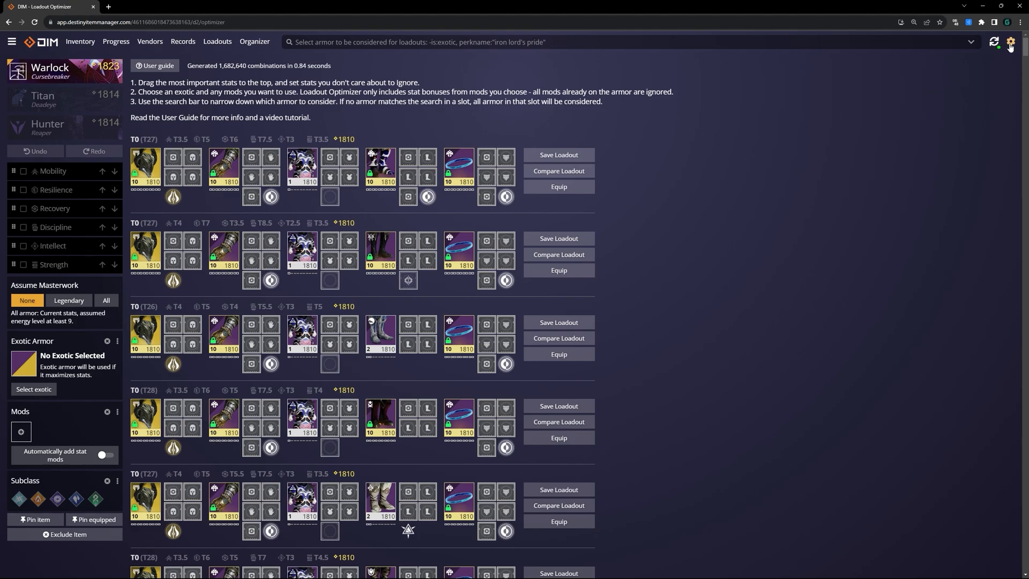
mouse_move(993, 41)
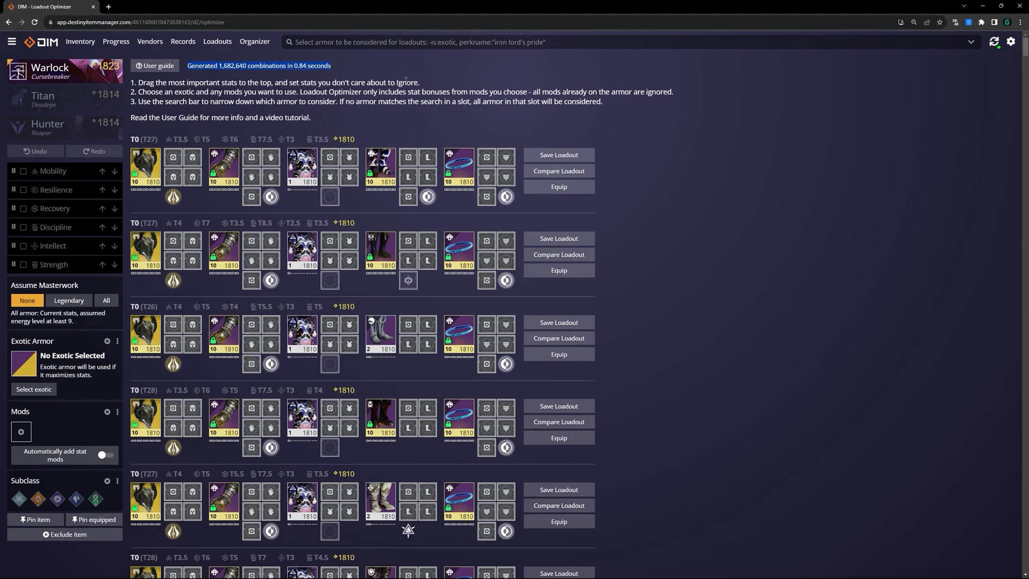
scroll(down, 3)
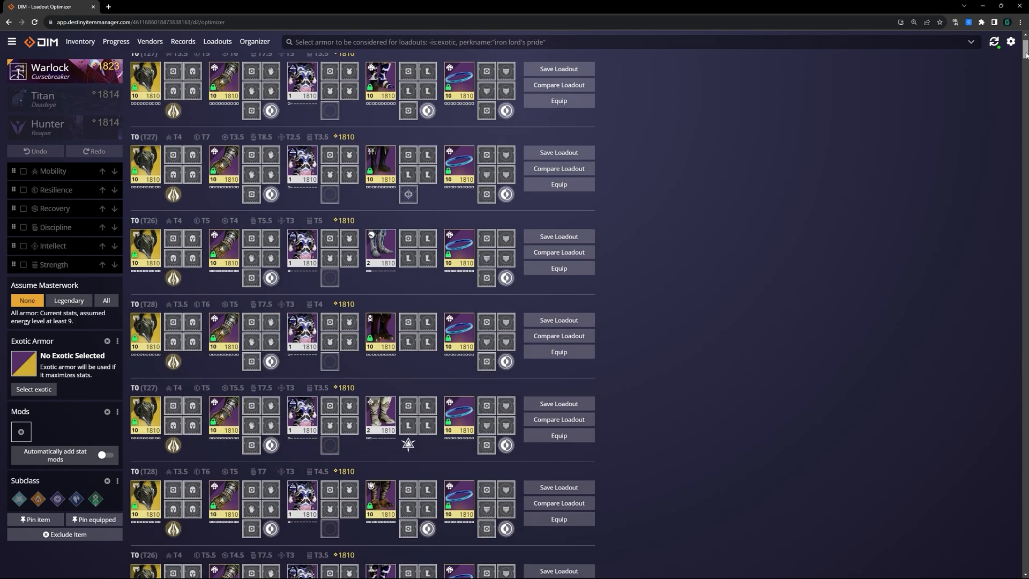
scroll(down, 3)
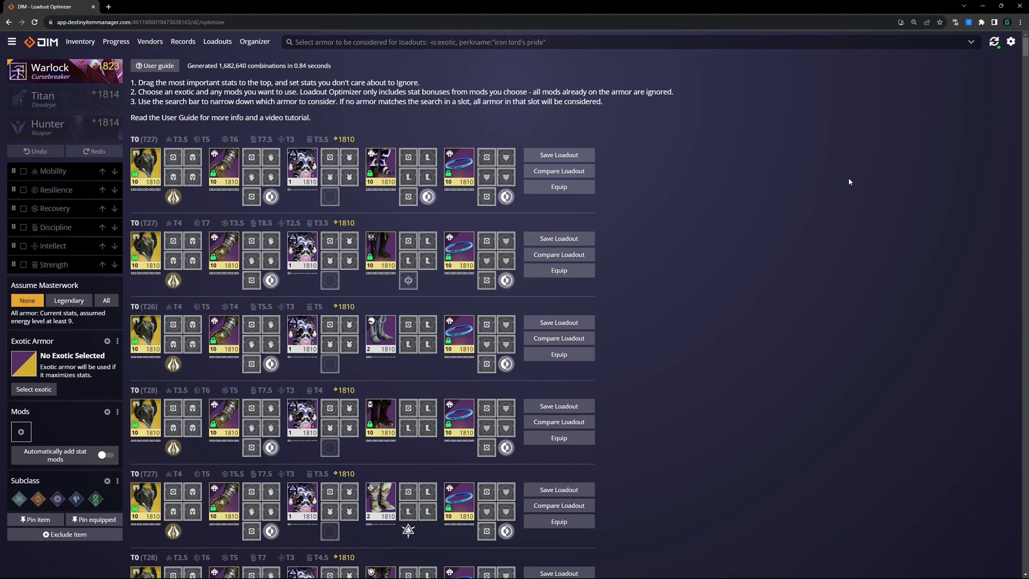
mouse_move(125, 208)
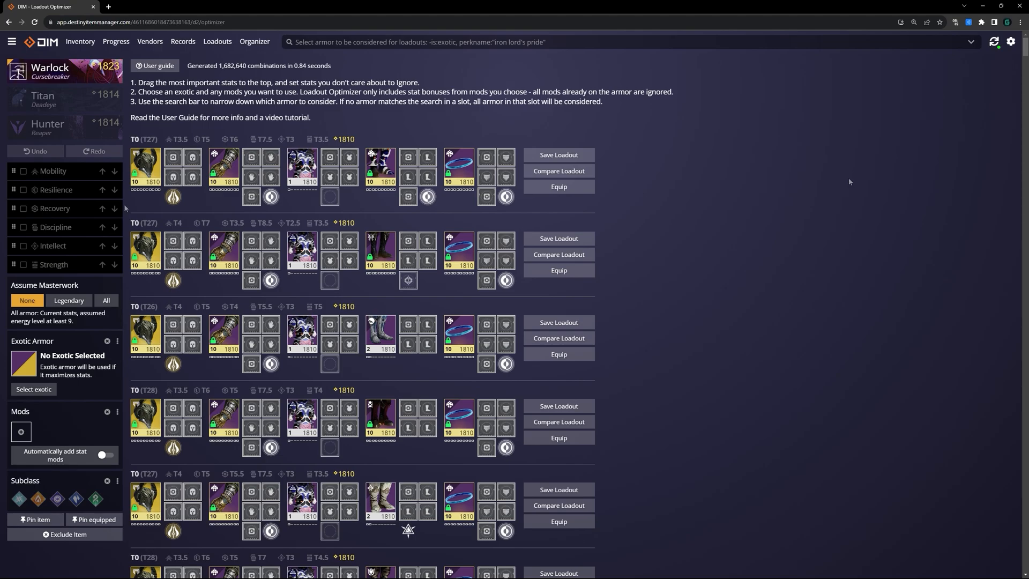
mouse_move(849, 182)
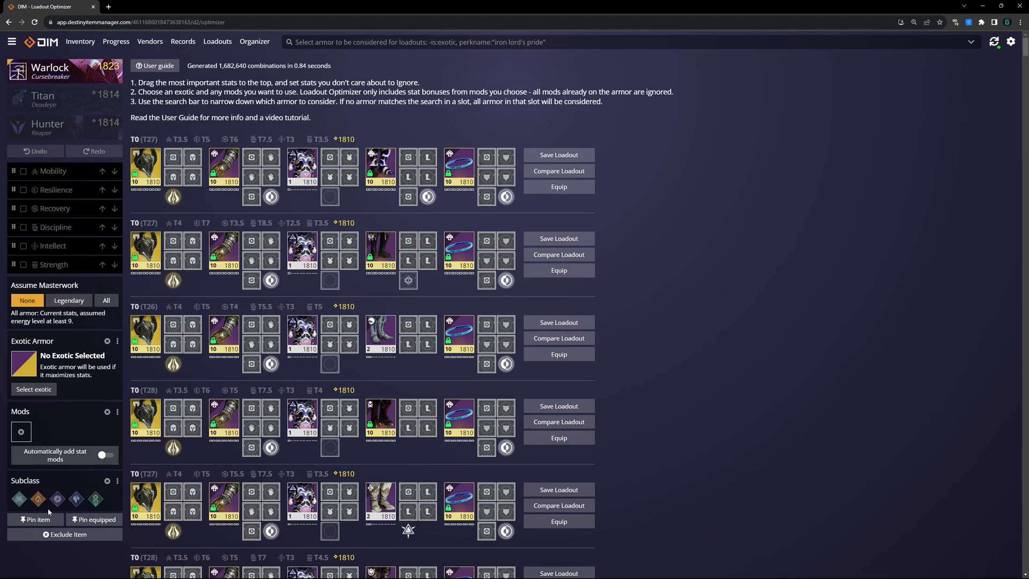
mouse_move(67, 442)
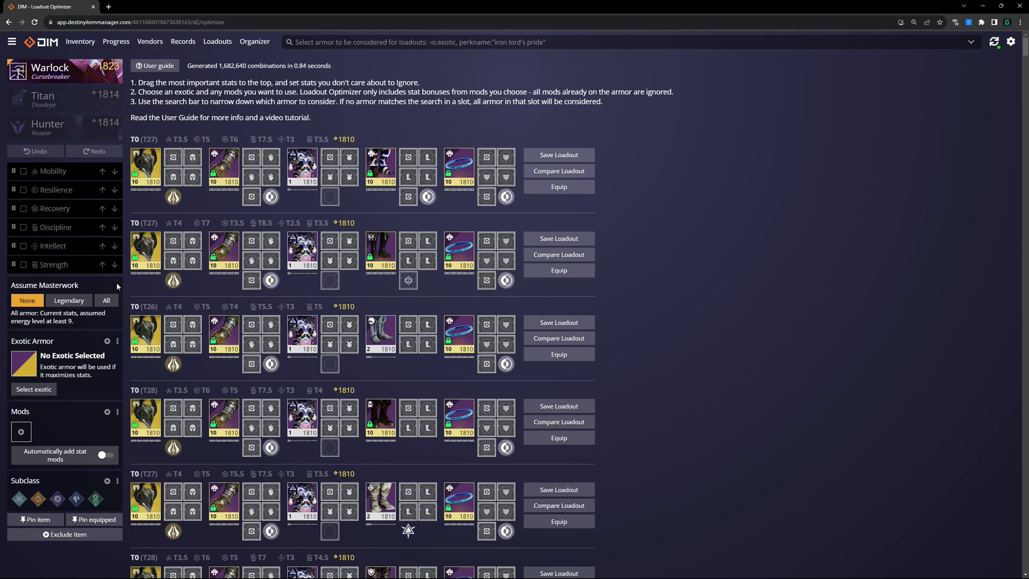
Set Assume Masterwork to All, regenerating 1,933,191 combinations
click(106, 301)
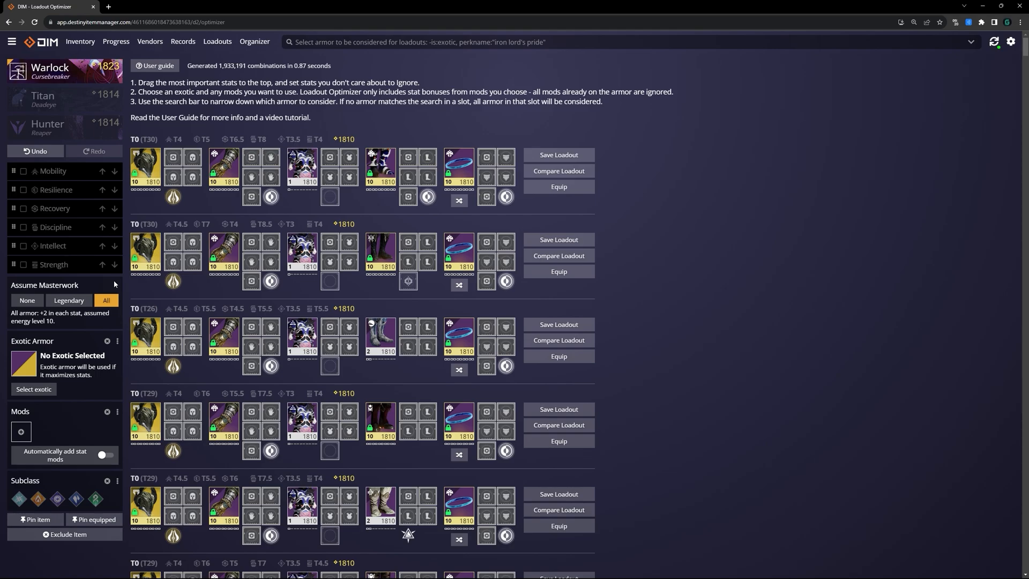
mouse_move(108, 387)
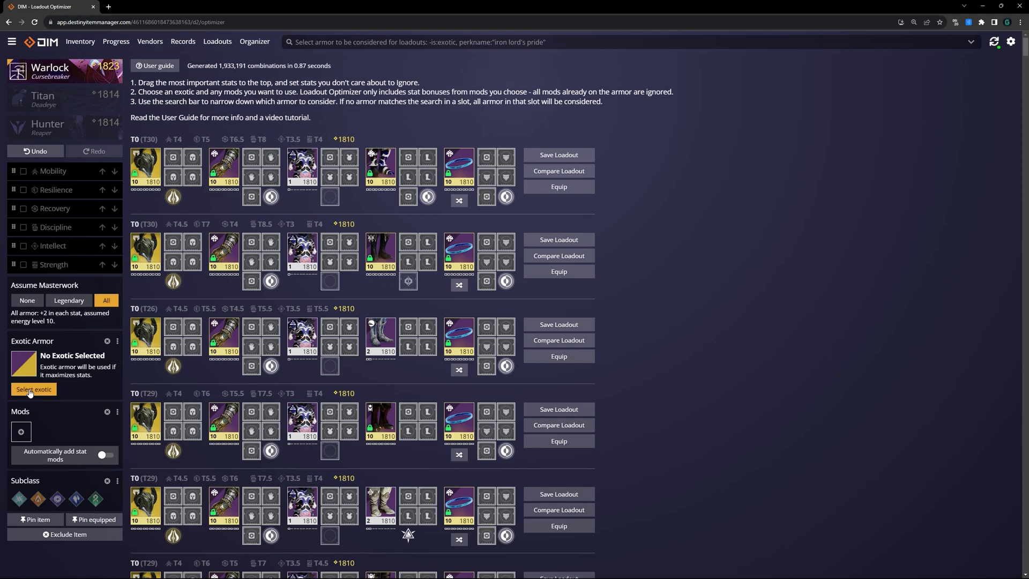
Choose Necrotic Grip as the exotic, narrowing results to 14,688 combinations
click(33, 389)
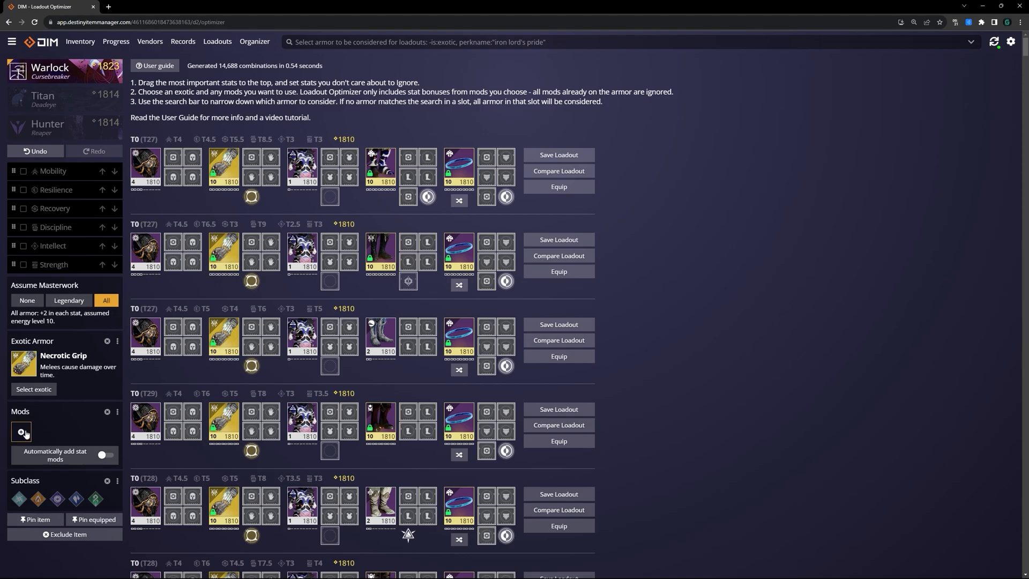
Pick armor mods including Time Dilation and Reaper on the class item and apply them
click(21, 432)
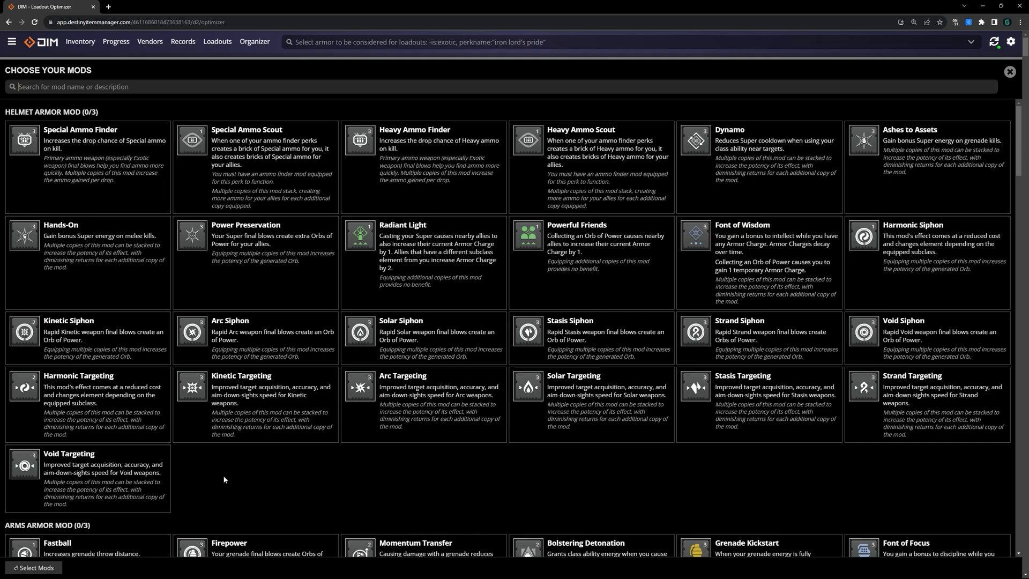
scroll(down, 3)
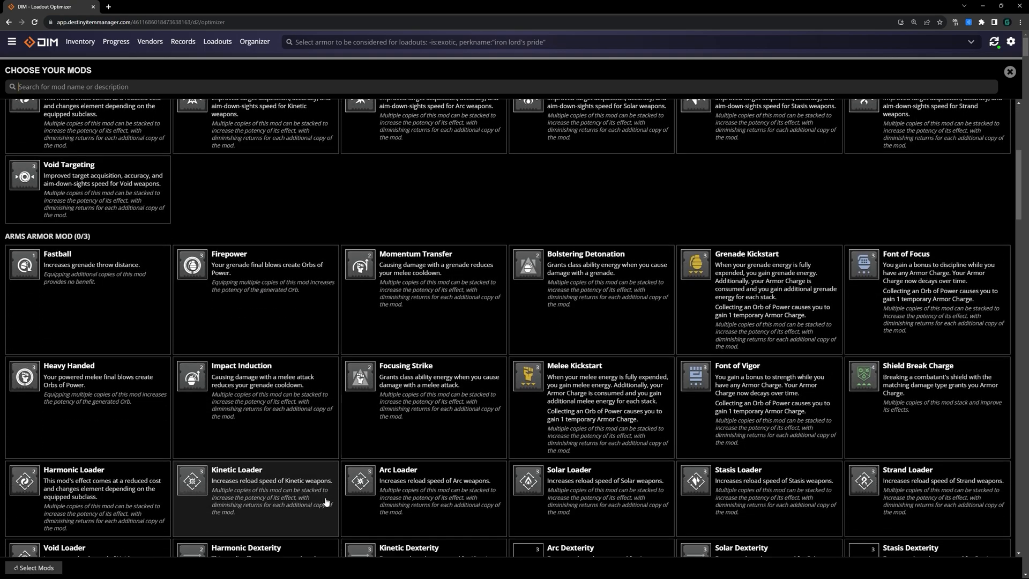
scroll(down, 3)
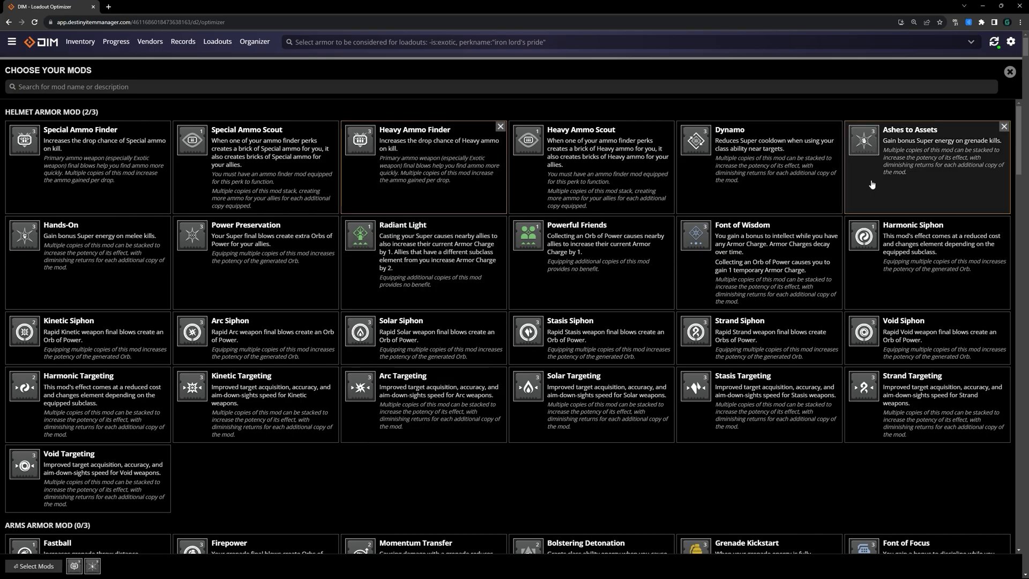
scroll(down, 3)
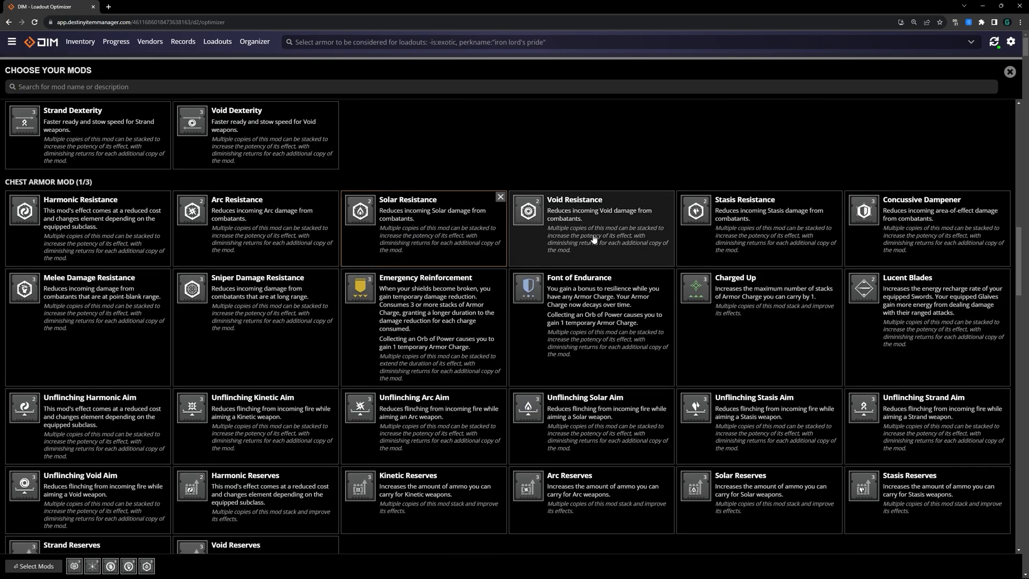
scroll(down, 3)
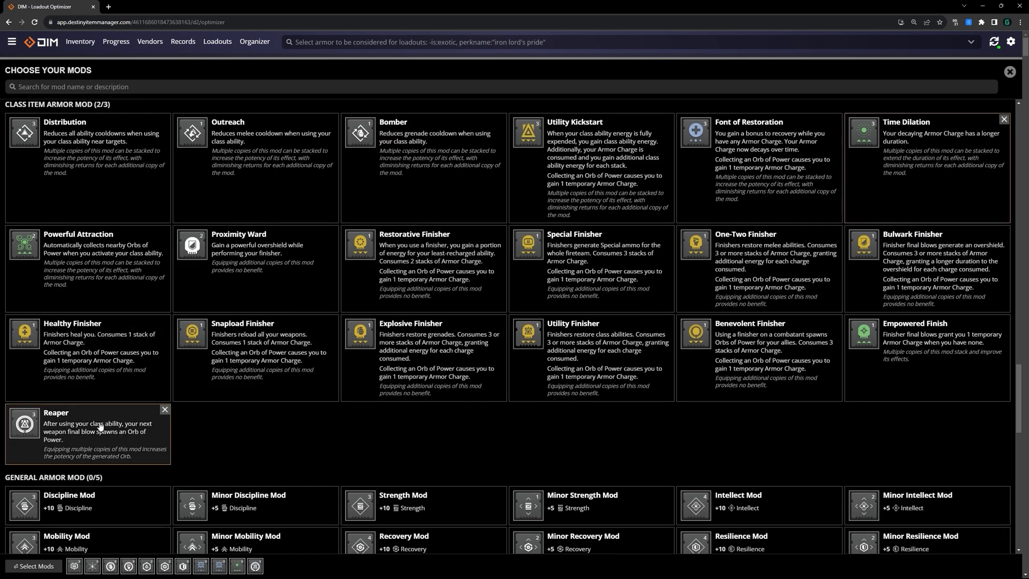
mouse_move(214, 430)
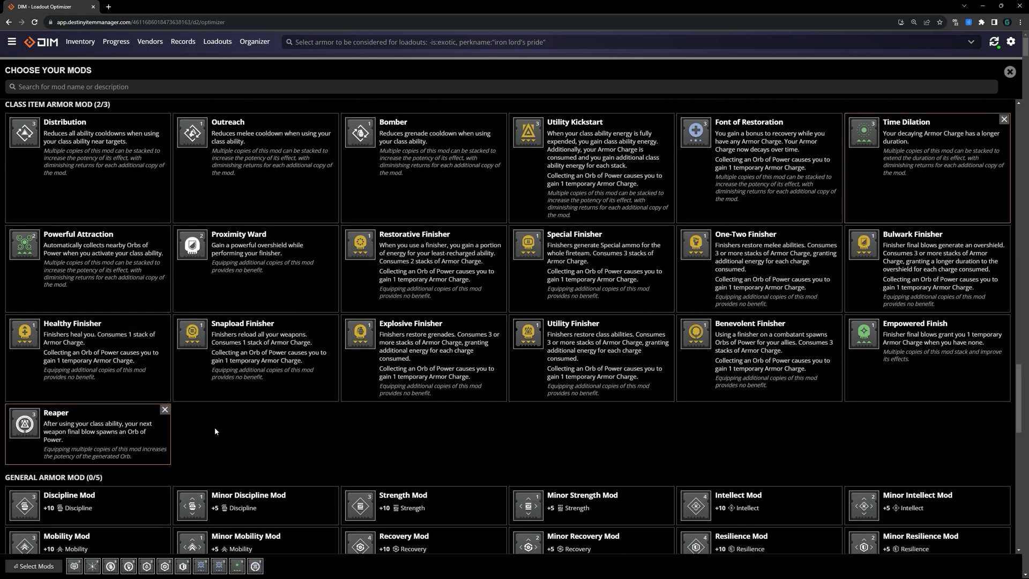
mouse_move(52, 562)
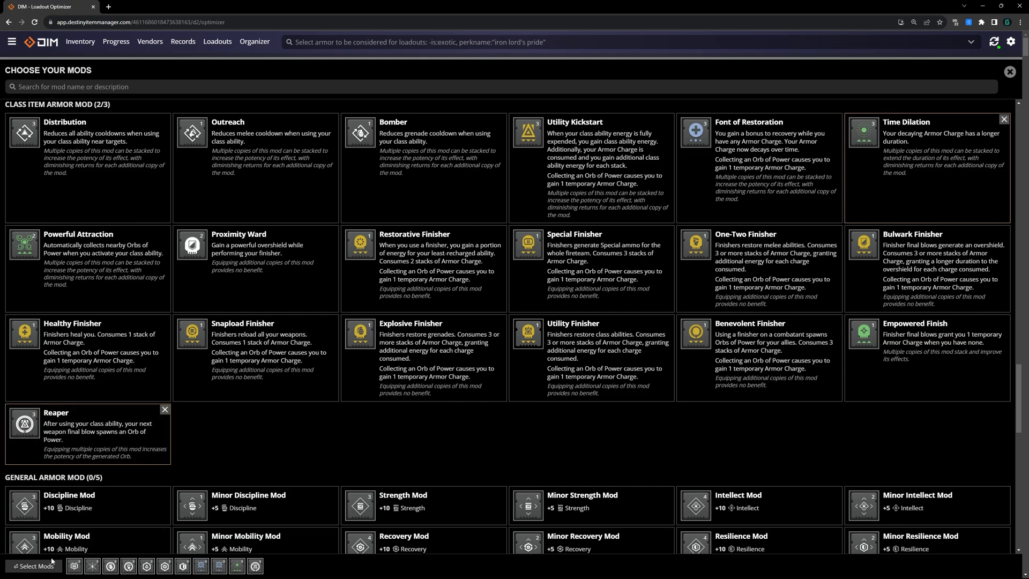
click(1009, 71)
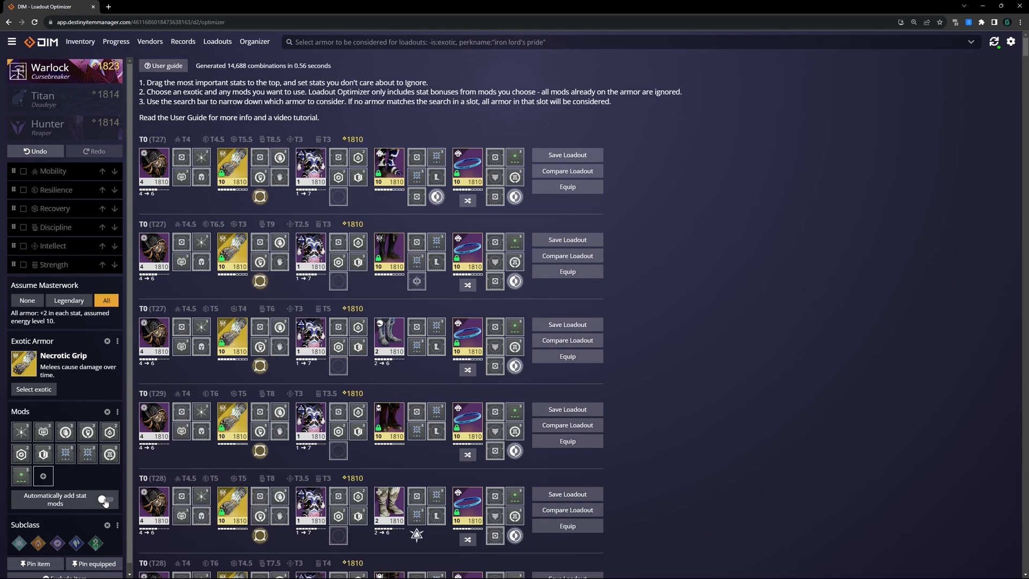
Turn on automatically adding stat mods in the optimizer
click(108, 499)
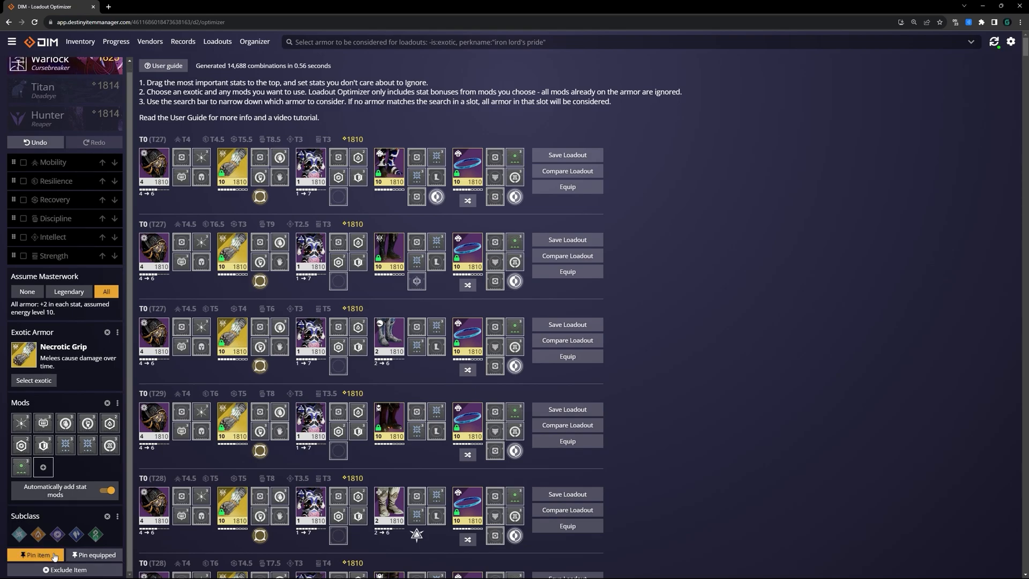
mouse_move(63, 555)
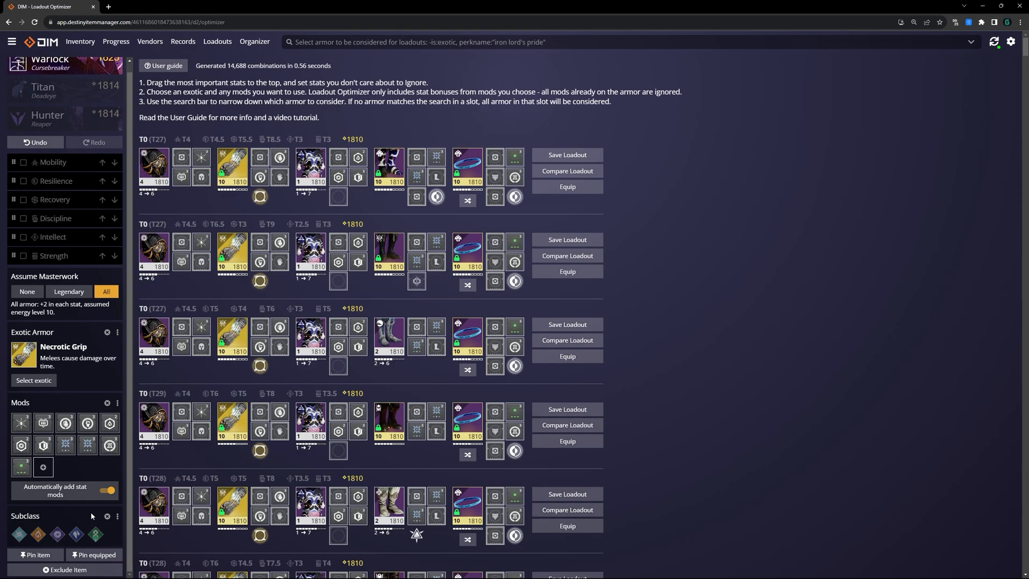
mouse_move(94, 534)
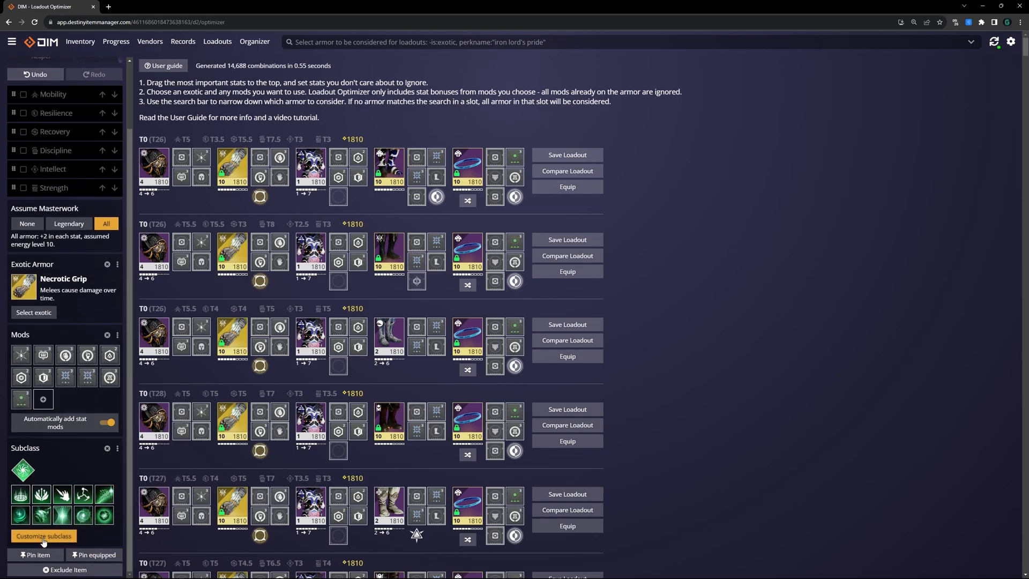
Open the Strand subclass customization and browse Broodweaver aspects and fragments
click(43, 536)
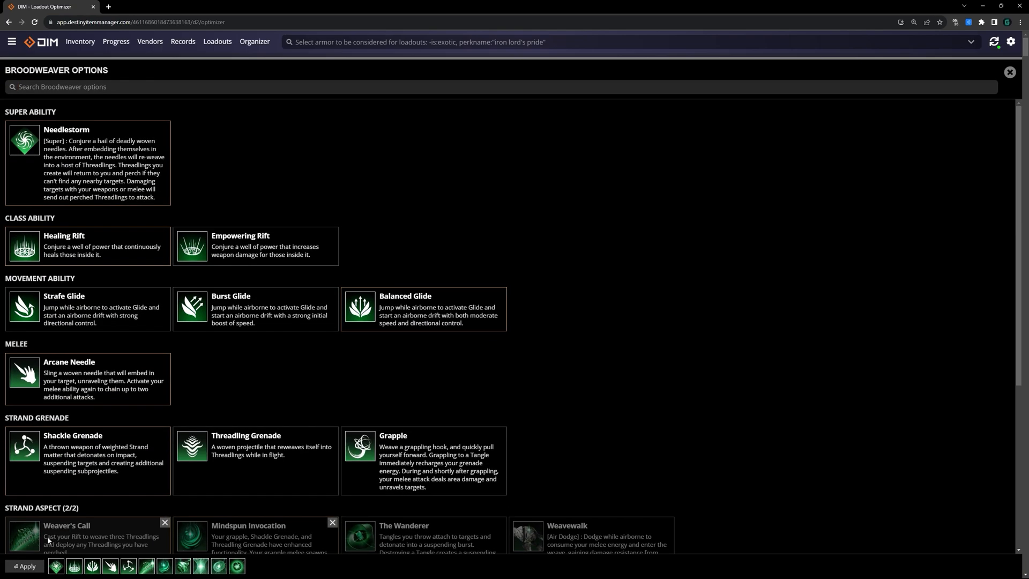
scroll(down, 3)
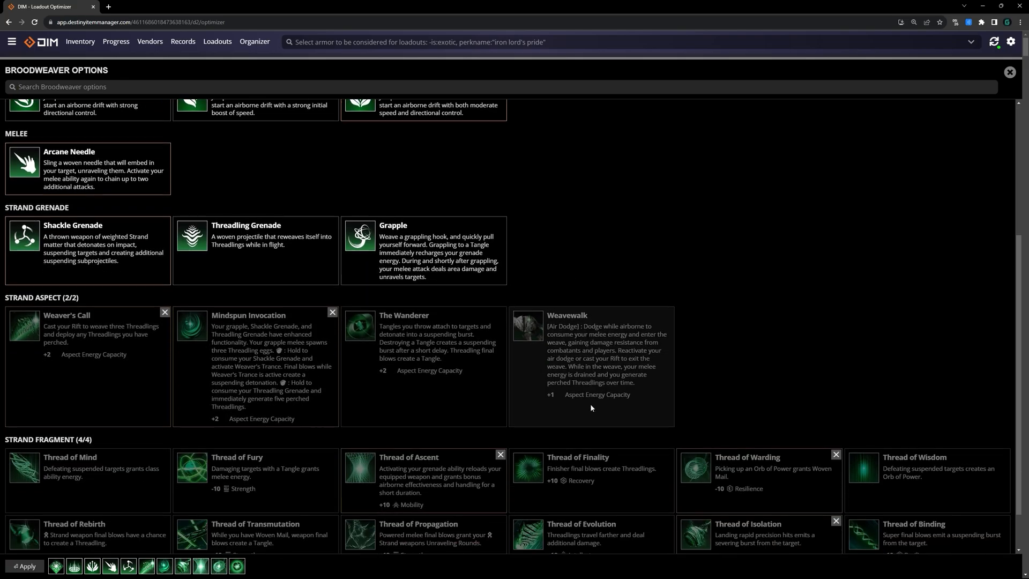
scroll(down, 3)
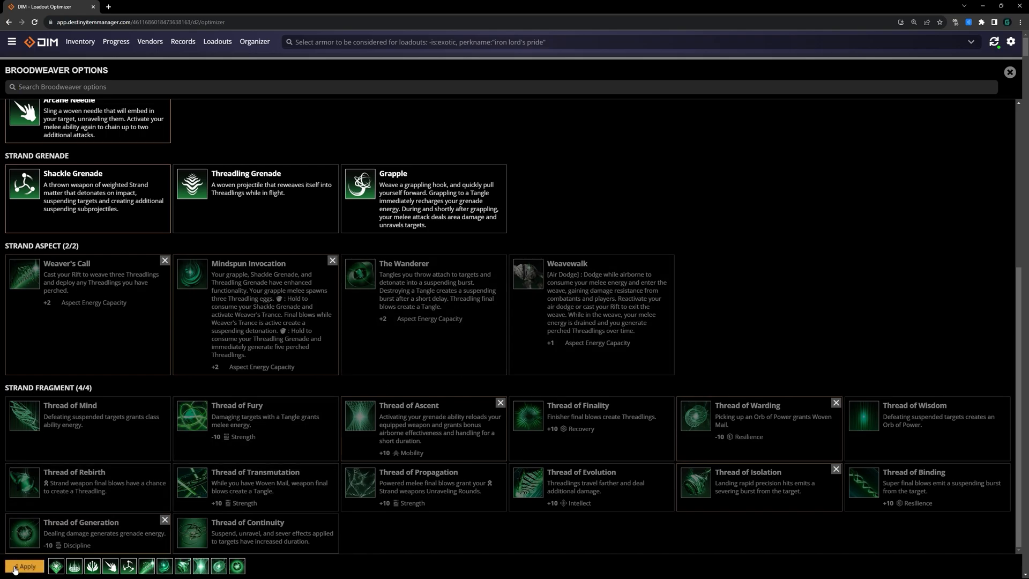
Apply the Broodweaver aspects and fragments, regenerating 12,512 combinations
click(1009, 72)
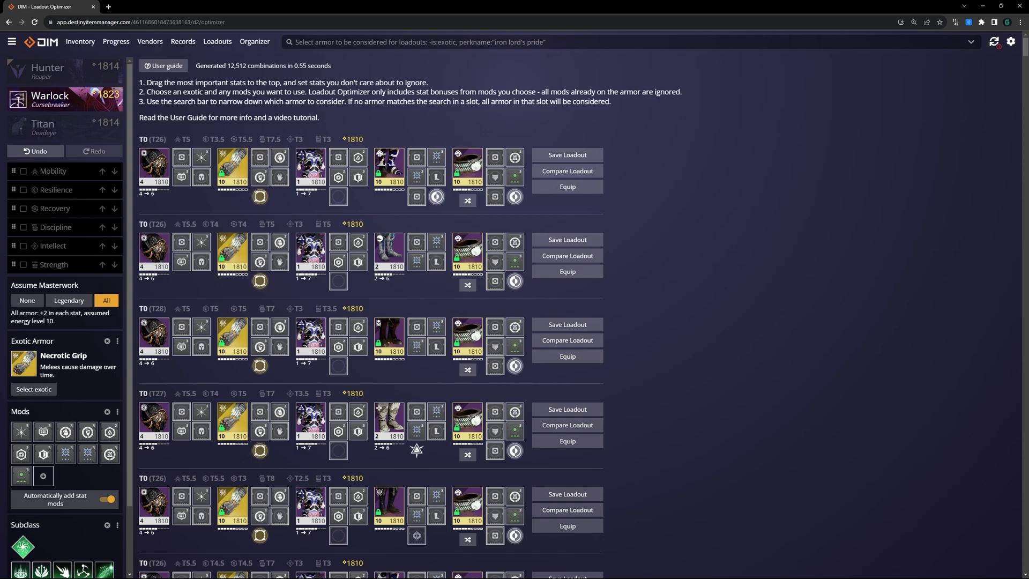
mouse_move(46, 190)
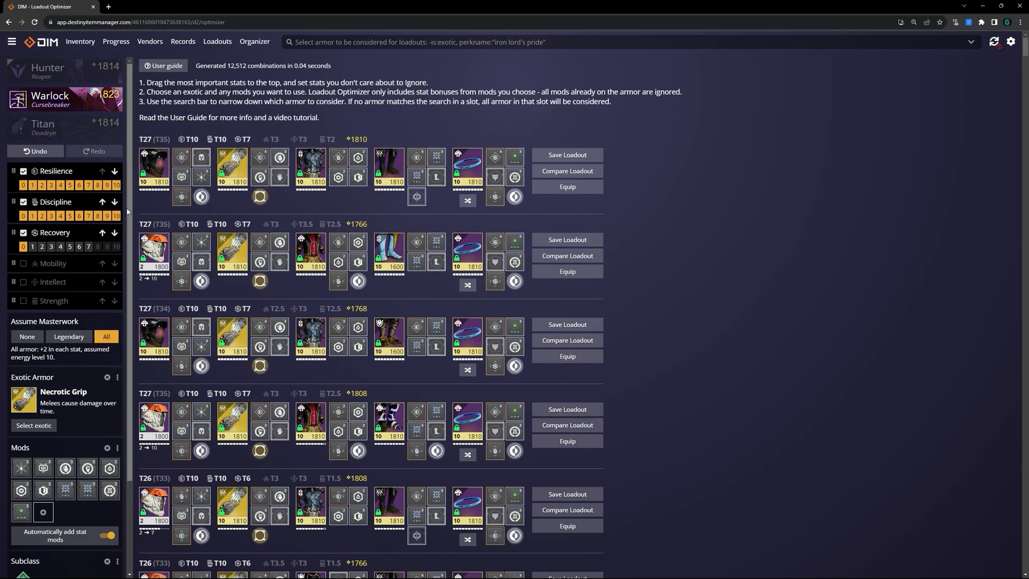
Scroll through the loadouts showing T10 Resilience, T10 Discipline and T7 Recovery
scroll(down, 3)
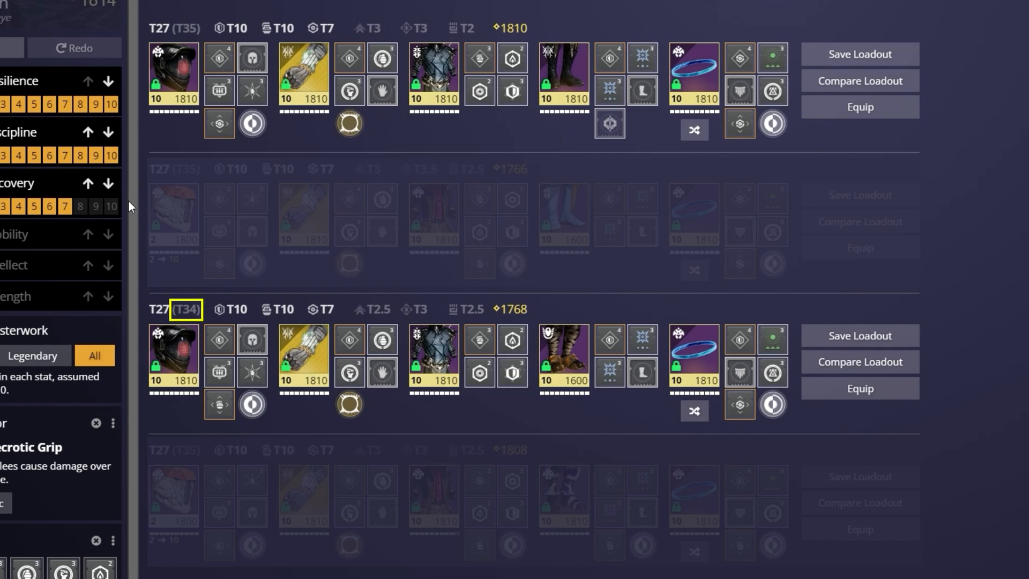
Equip the second T27 loadout on the Warlock
click(185, 27)
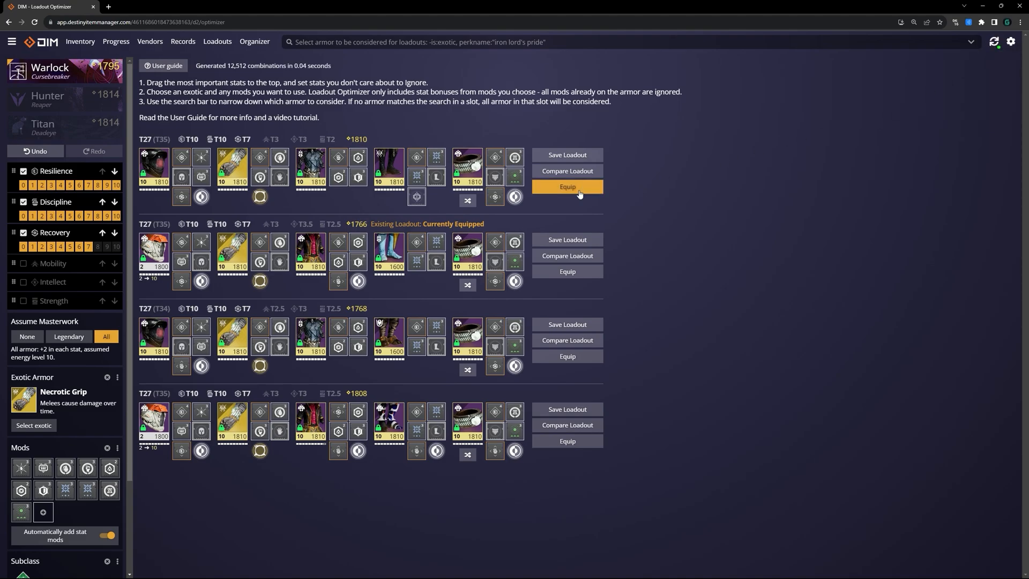
Equip the top T27 loadout, then open the Warlock's loadout list on Inventory
click(566, 187)
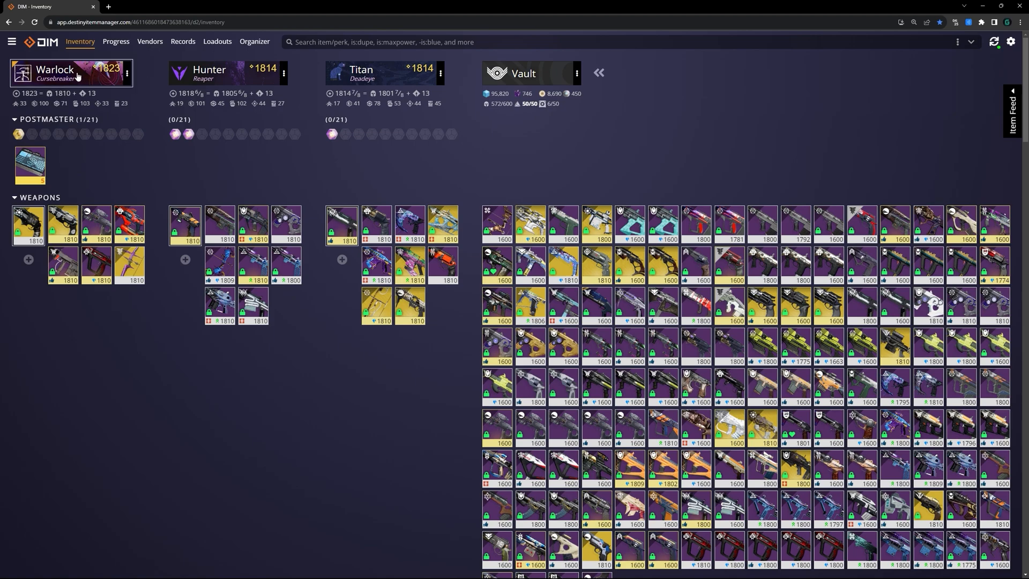
click(72, 72)
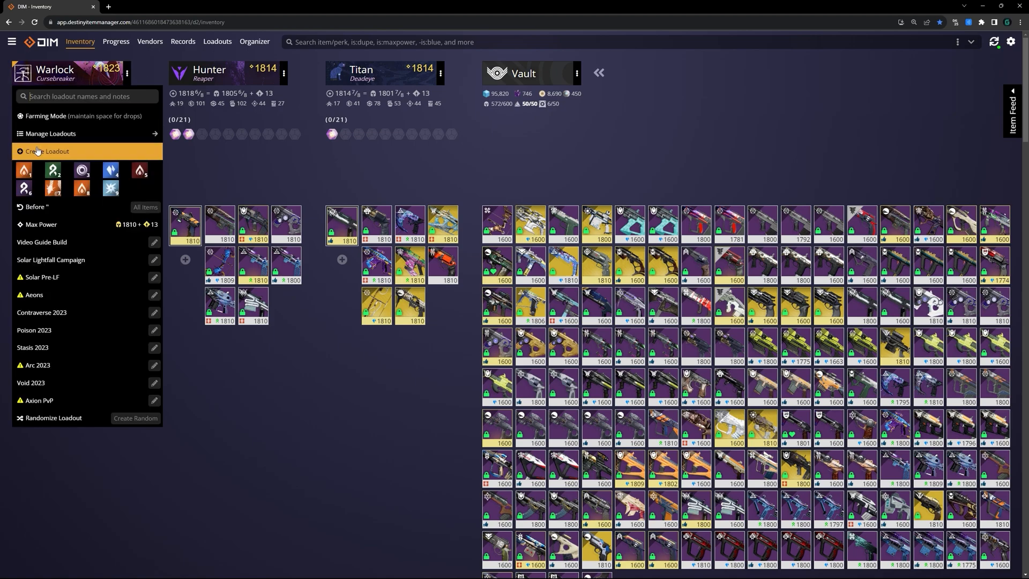
mouse_move(82, 170)
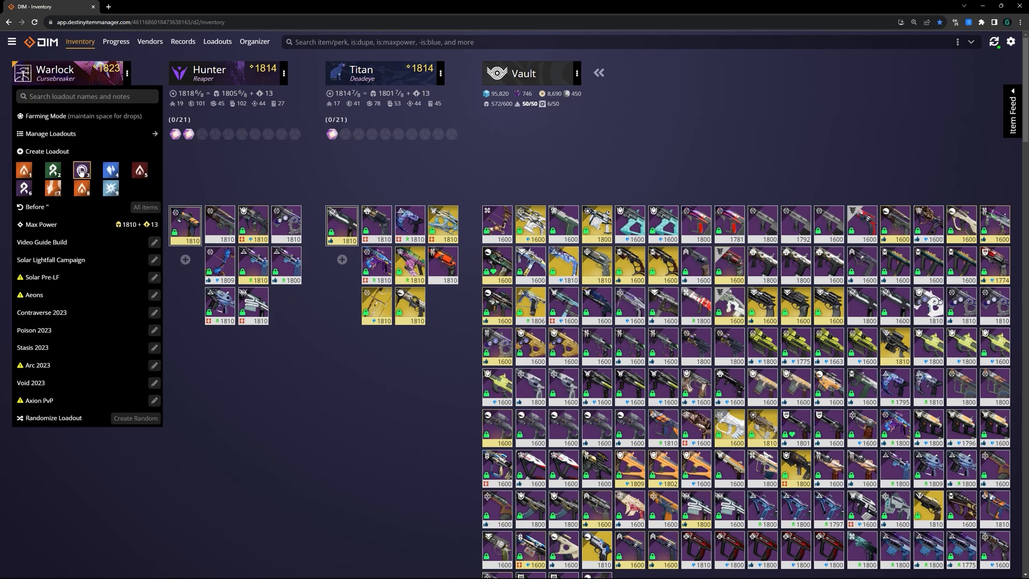